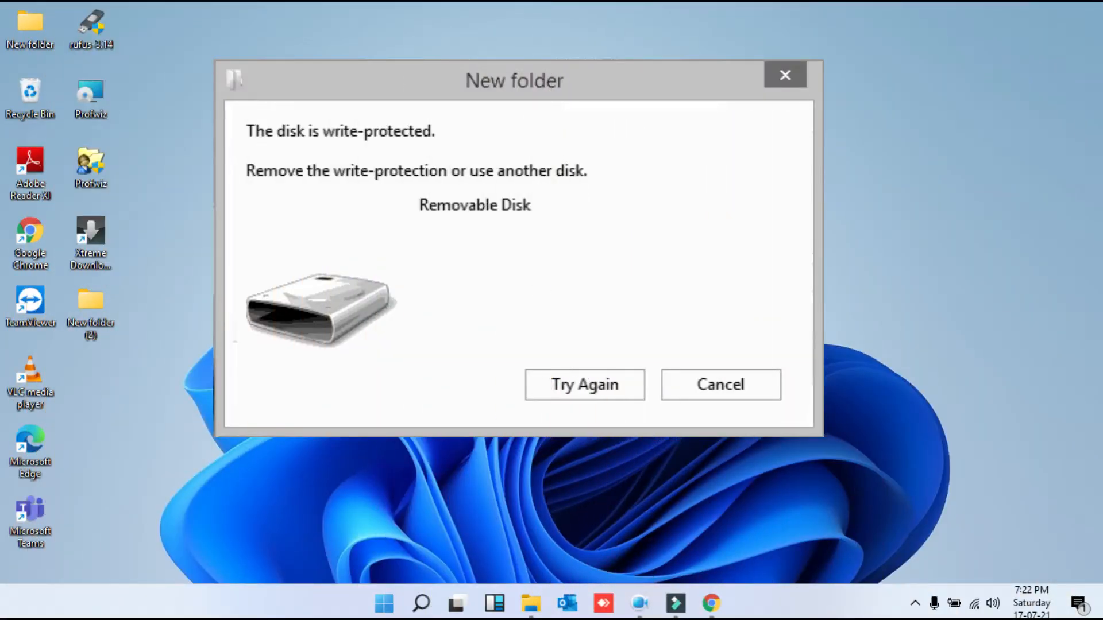
# Dismiss the 'disk is write-protected' error for the removable disk
pyautogui.click(719, 385)
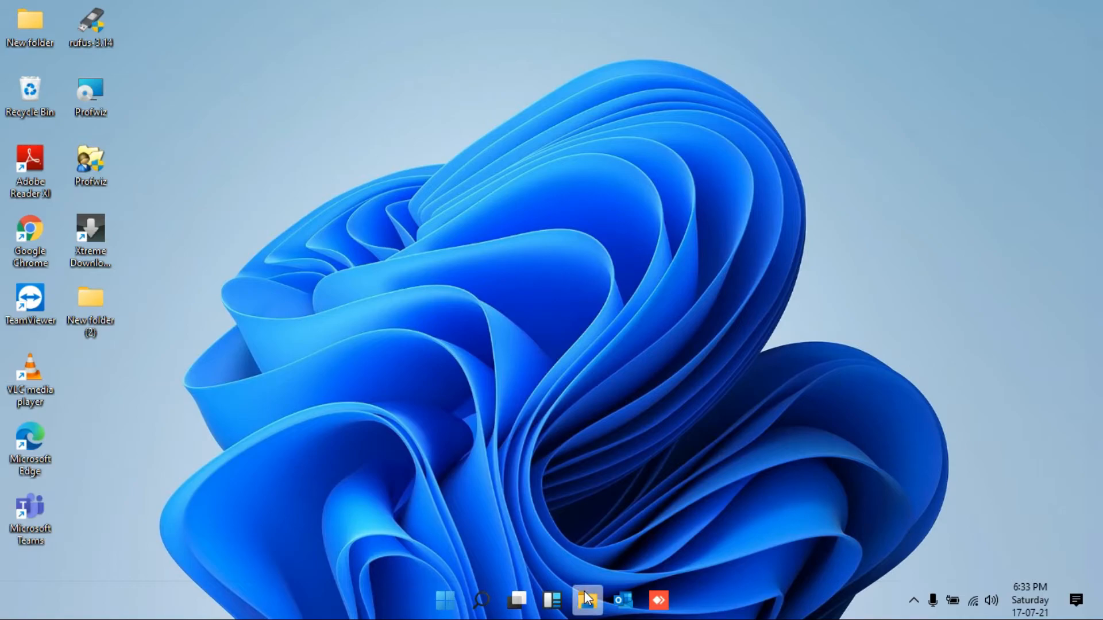
# Try copying New folder (2) onto the empty NAMASTEY-IT (E:) drive and dismiss the write-protection error
pyautogui.click(587, 600)
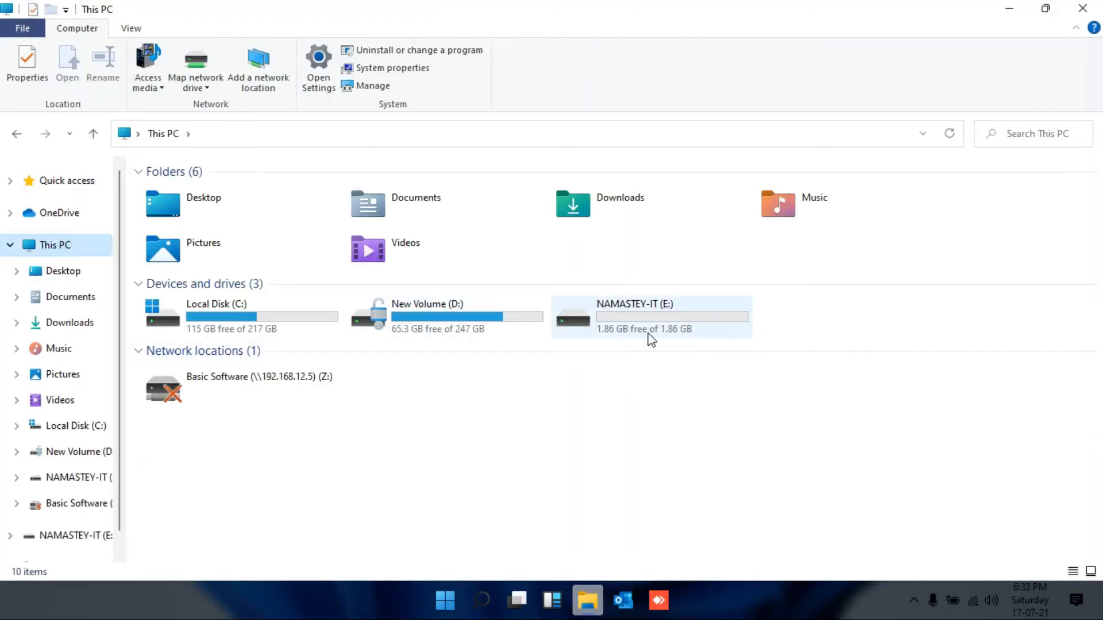
pyautogui.moveTo(646, 336)
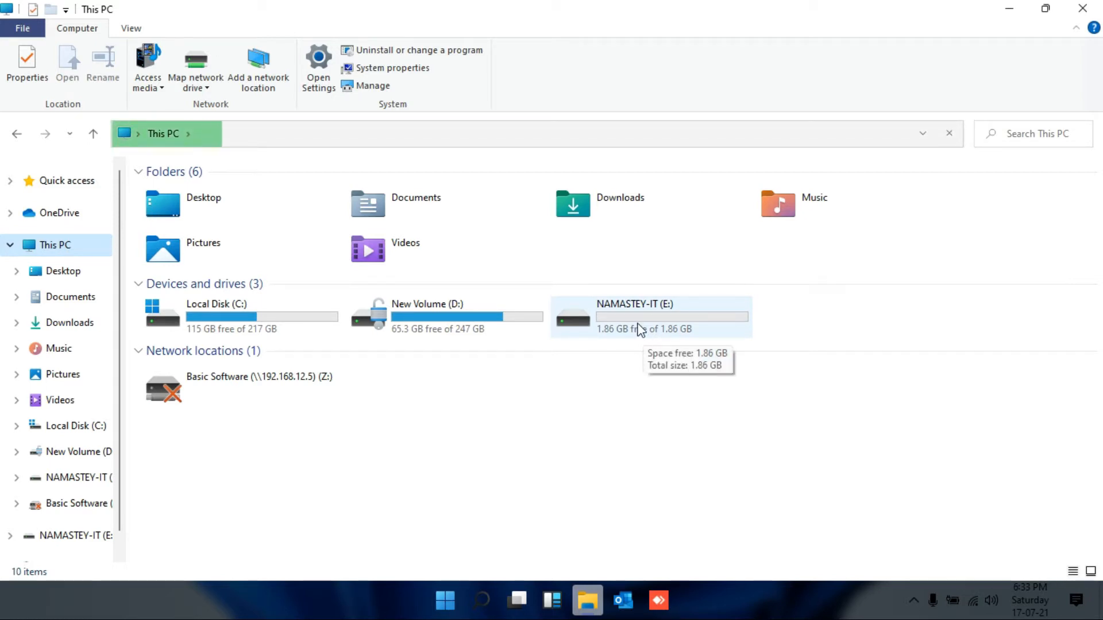
pyautogui.doubleClick(634, 313)
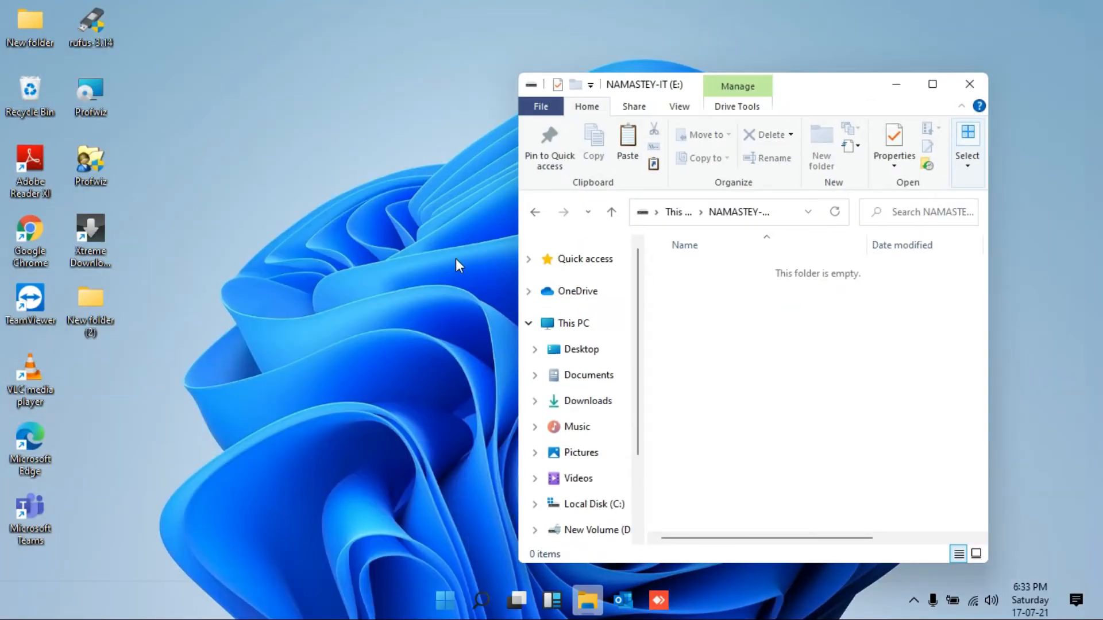
pyautogui.moveTo(115, 319)
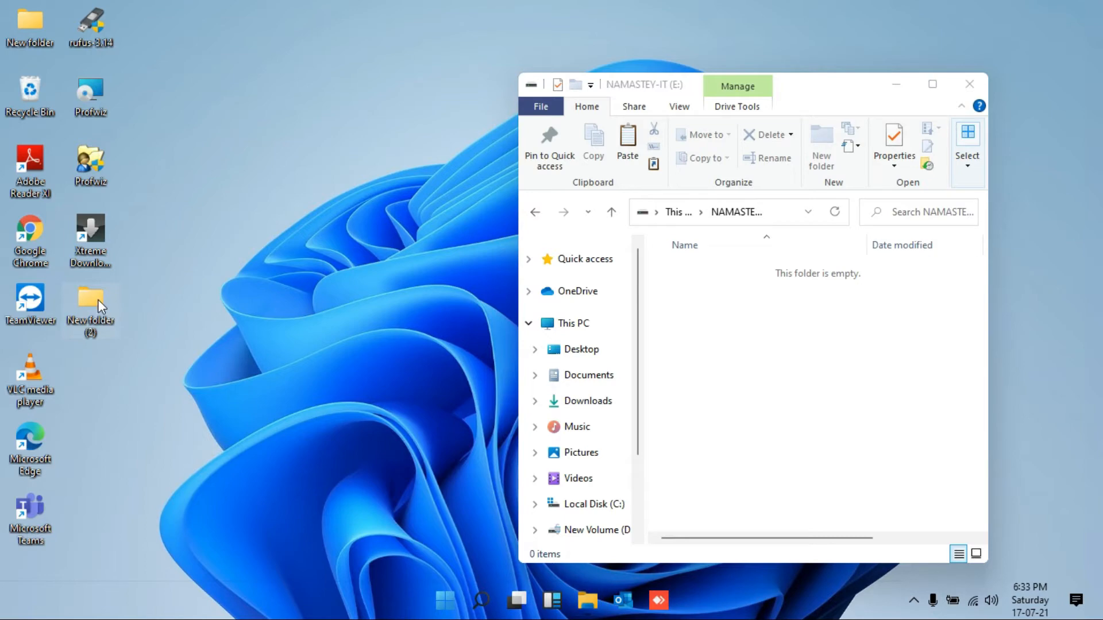
pyautogui.rightClick(89, 302)
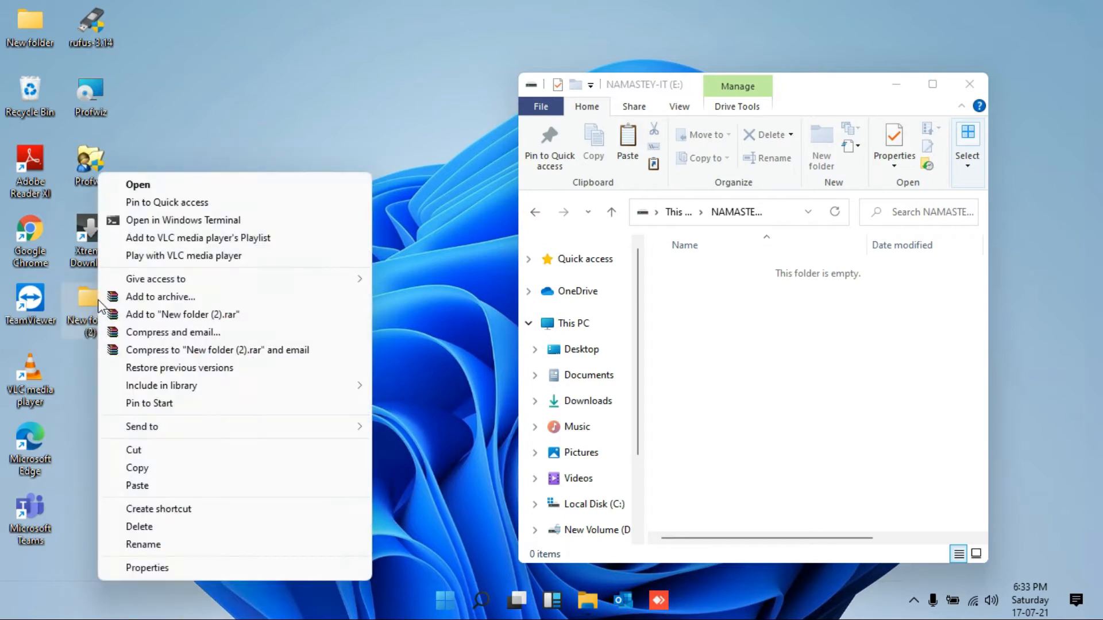
pyautogui.click(136, 468)
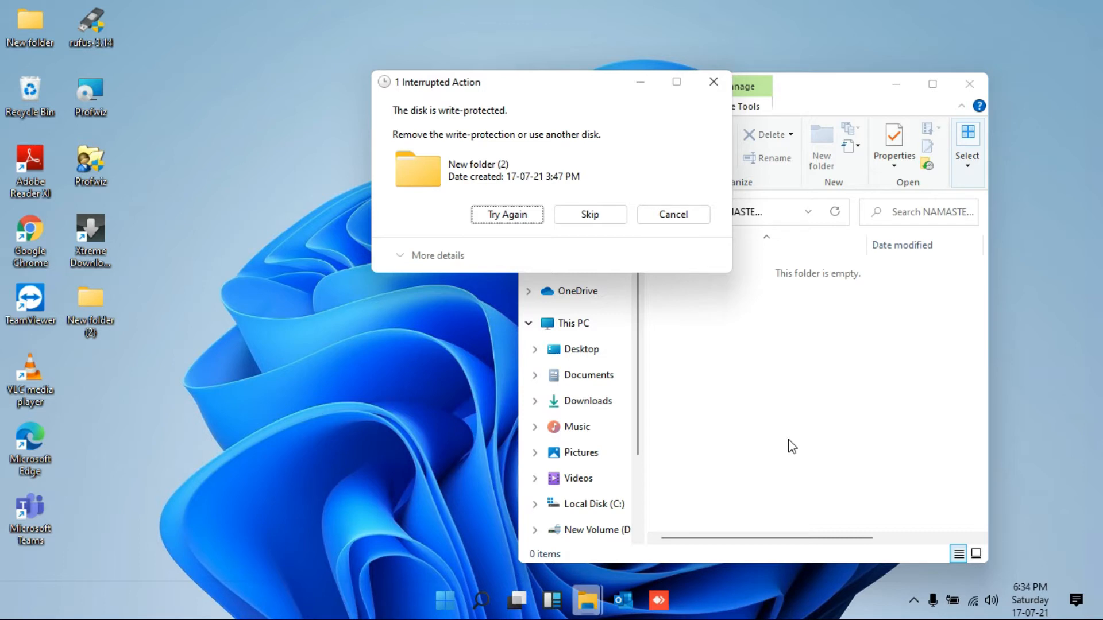
pyautogui.moveTo(713, 83)
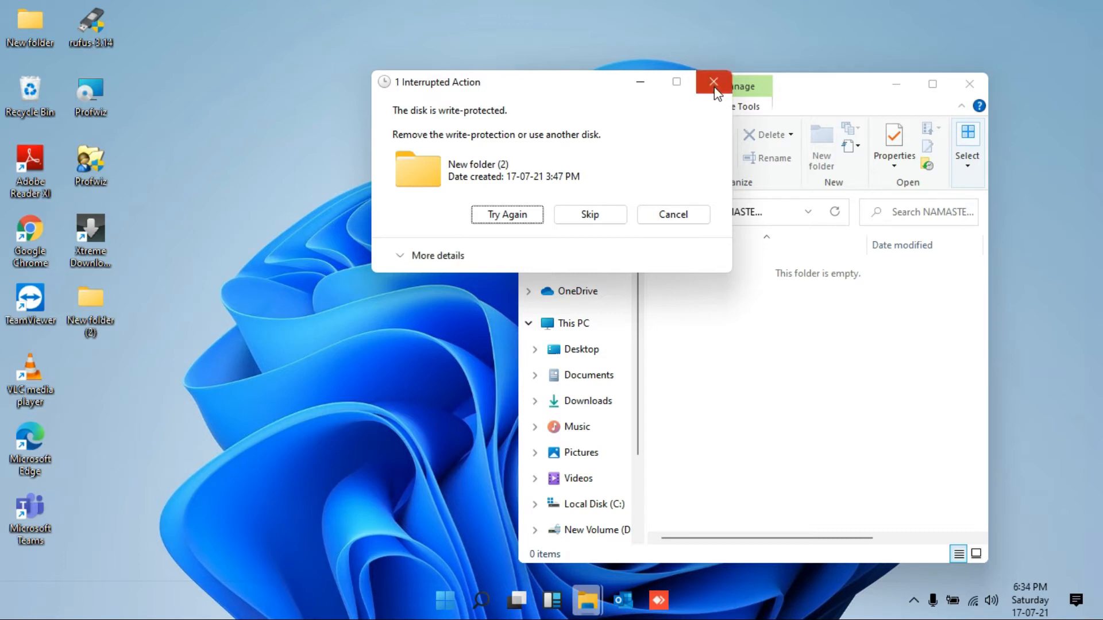
pyautogui.click(713, 81)
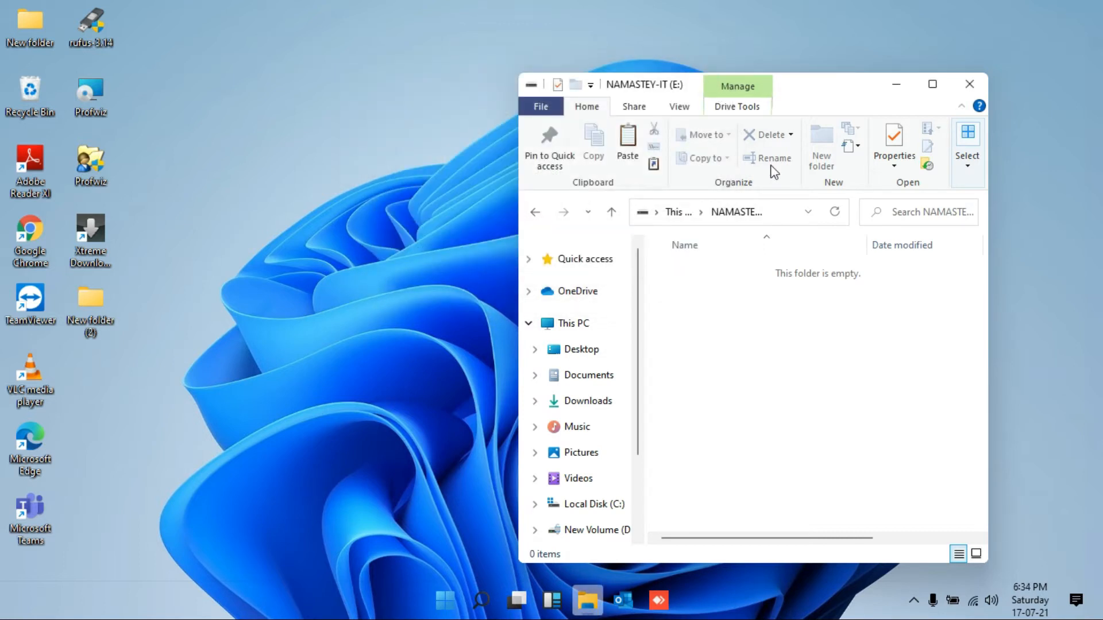
# Attempt a quick format of NAMASTEY-IT (E:) from This PC, acknowledge the write-protected failure and close it
pyautogui.click(933, 83)
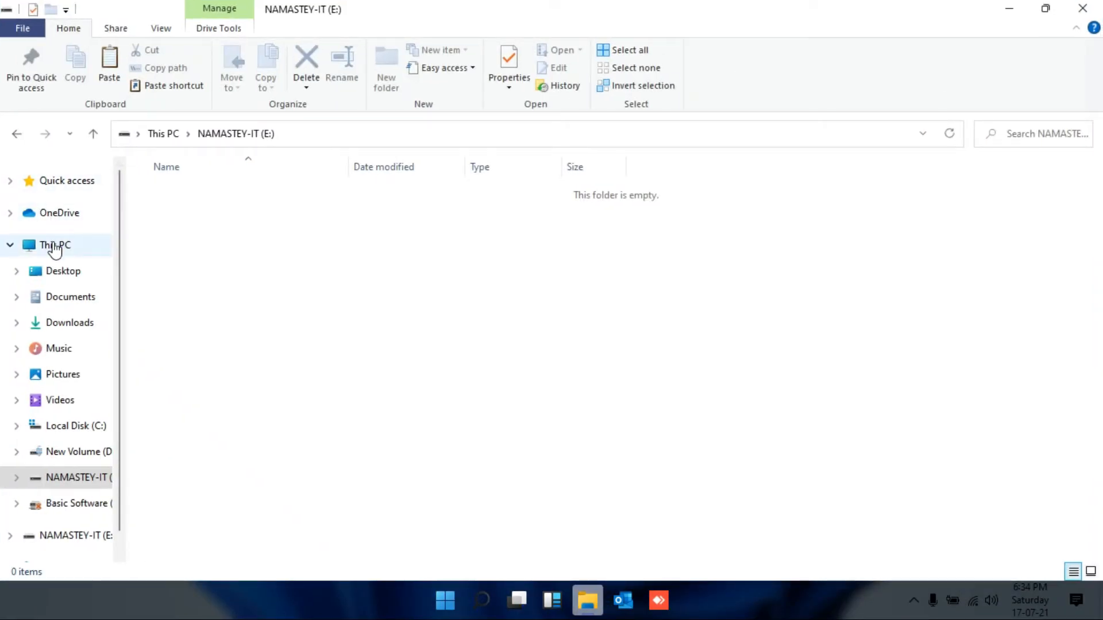
pyautogui.click(55, 244)
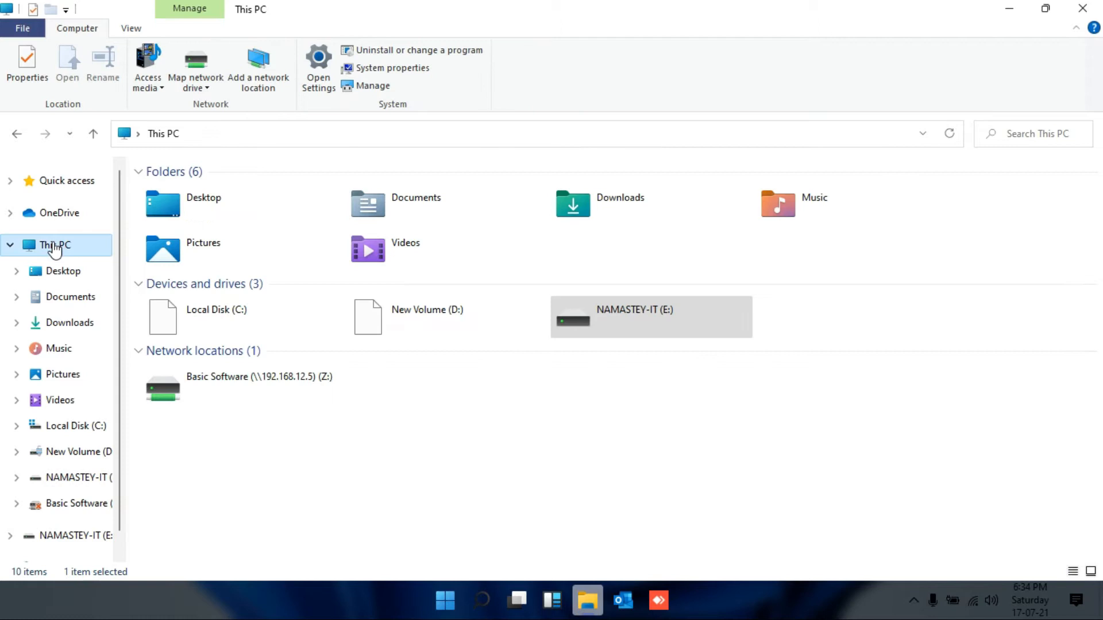
pyautogui.click(633, 317)
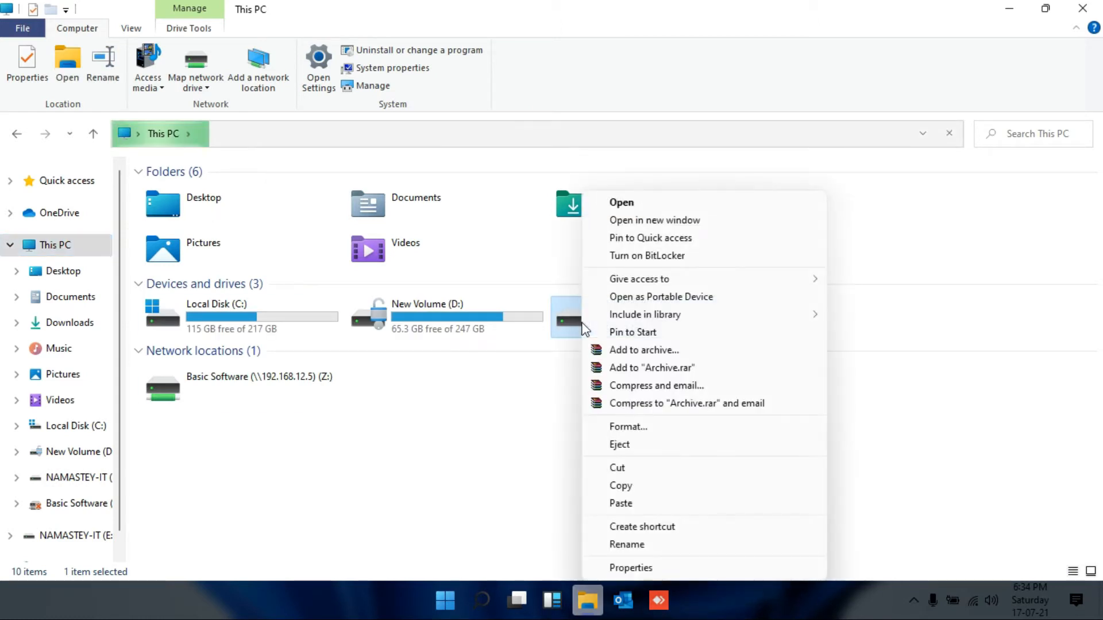
pyautogui.click(629, 426)
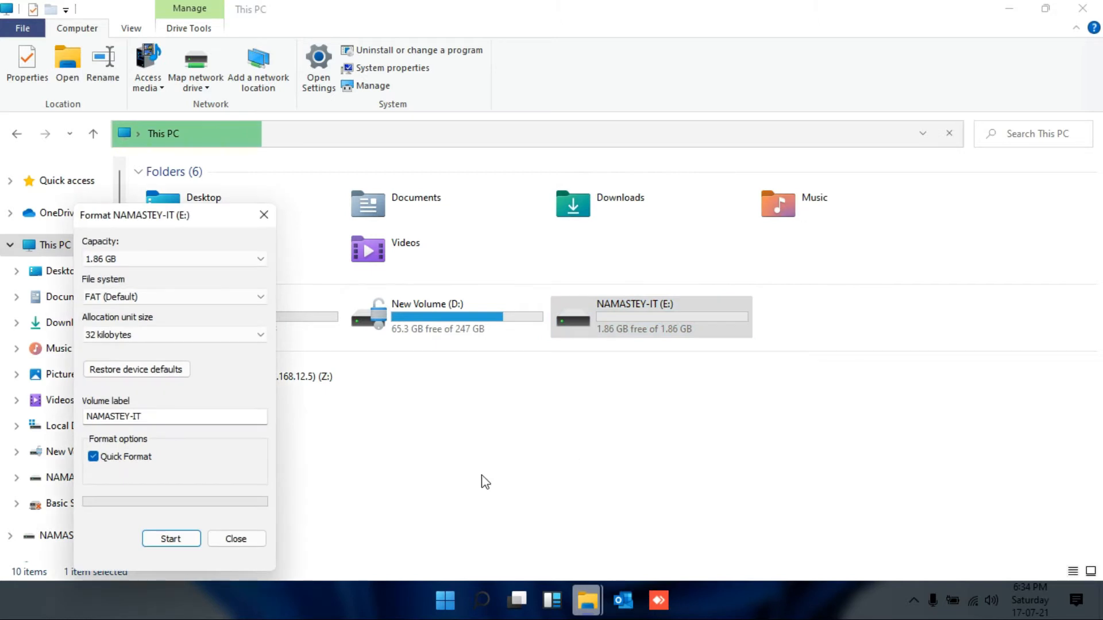
pyautogui.click(170, 537)
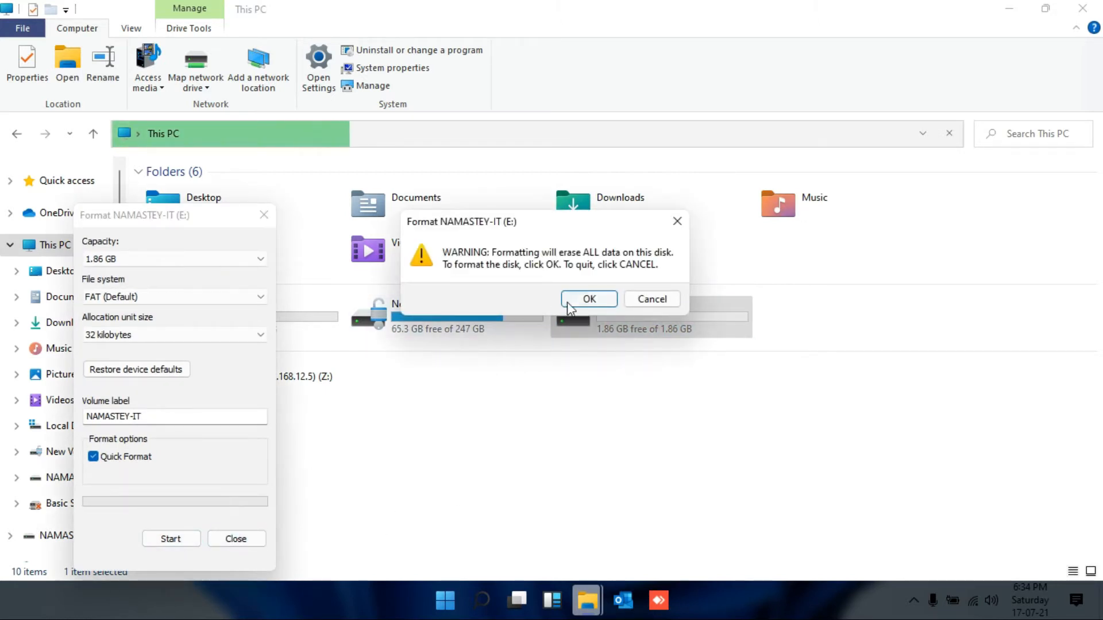
pyautogui.click(588, 298)
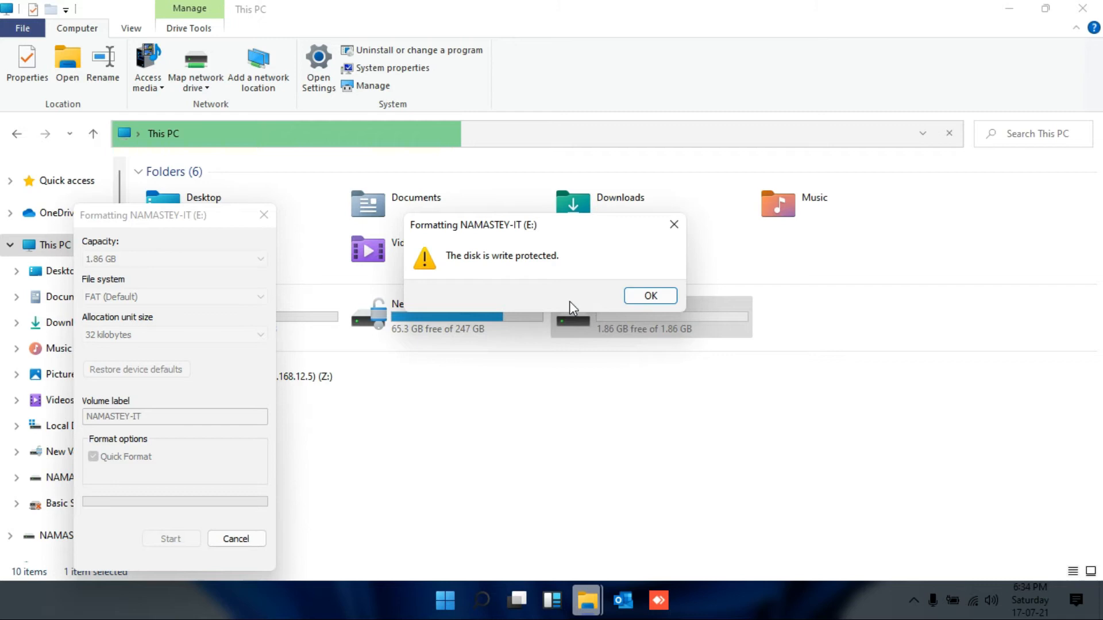
pyautogui.click(648, 295)
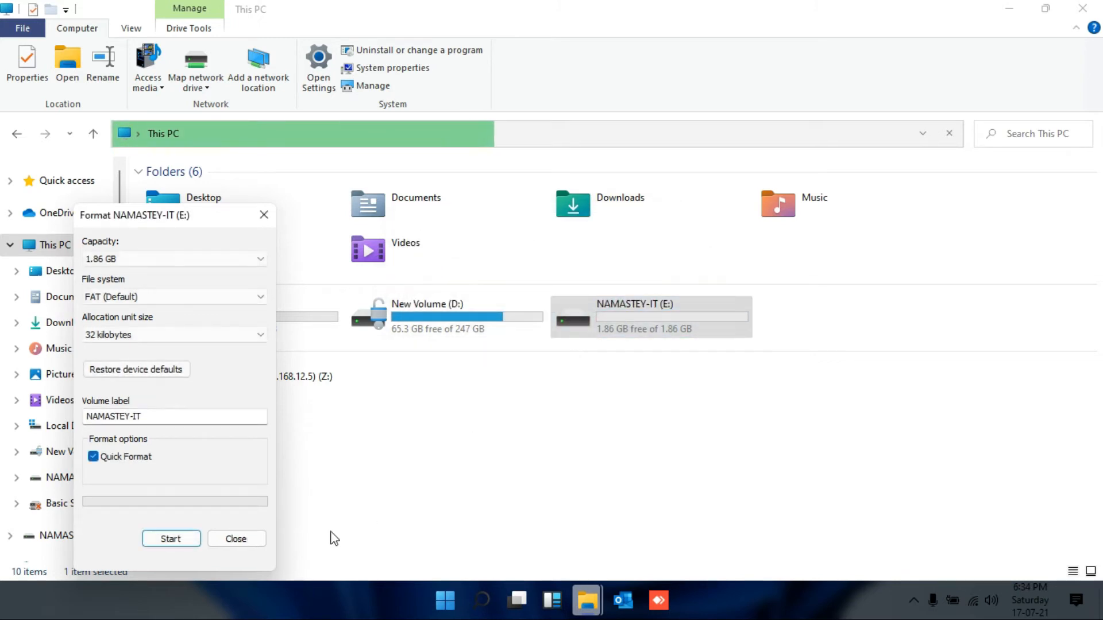
pyautogui.click(236, 539)
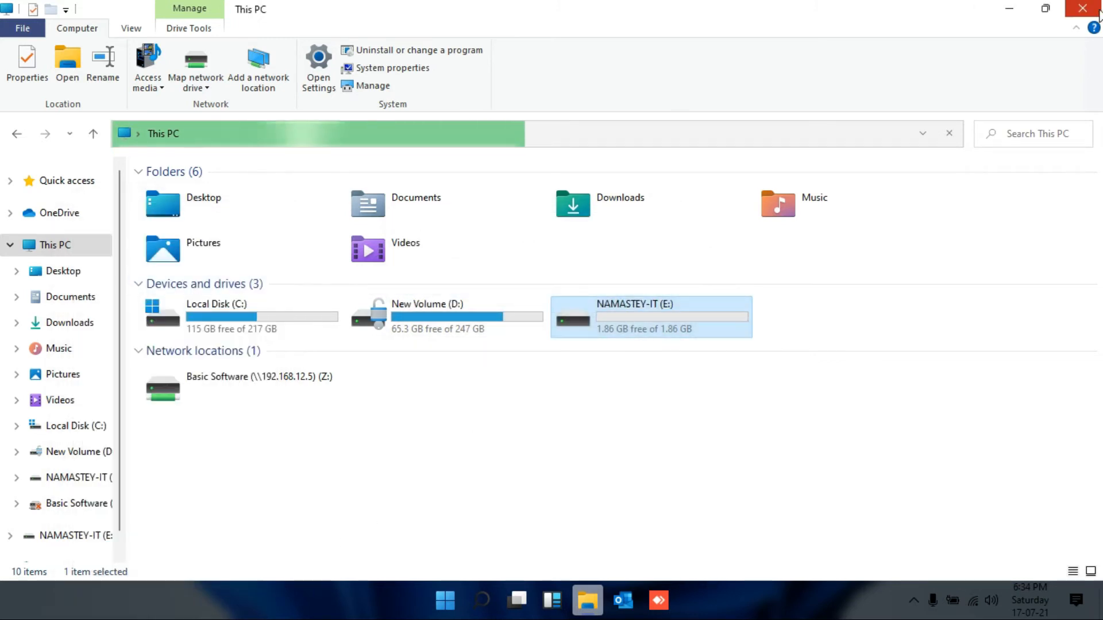
# Close File Explorer and search for 'cmd' to find Command Prompt
pyautogui.click(1082, 8)
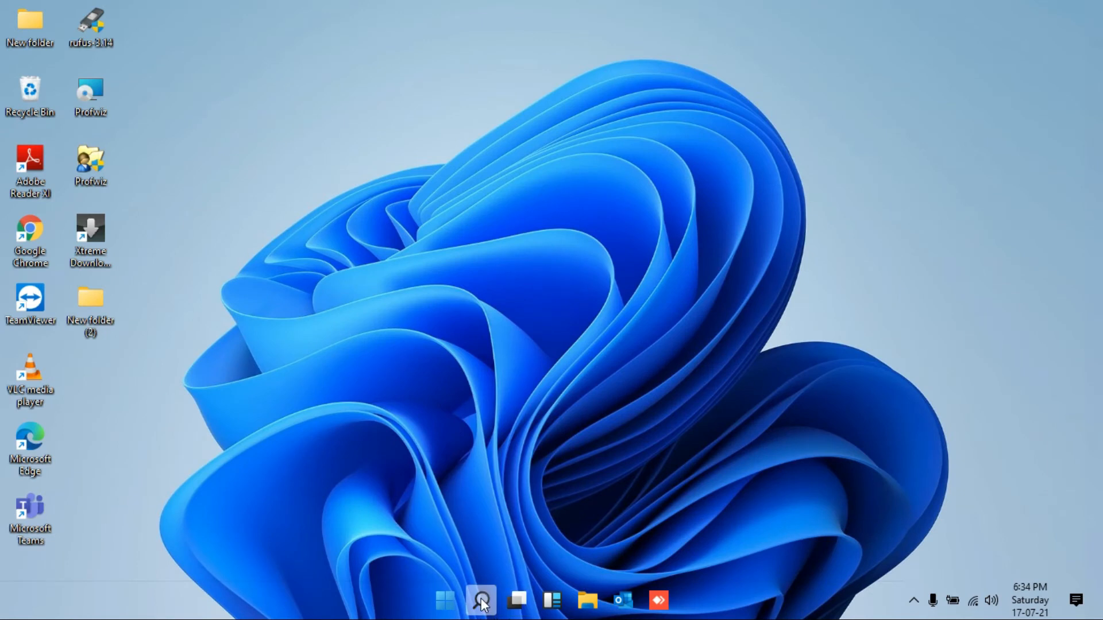
pyautogui.write('cmd')
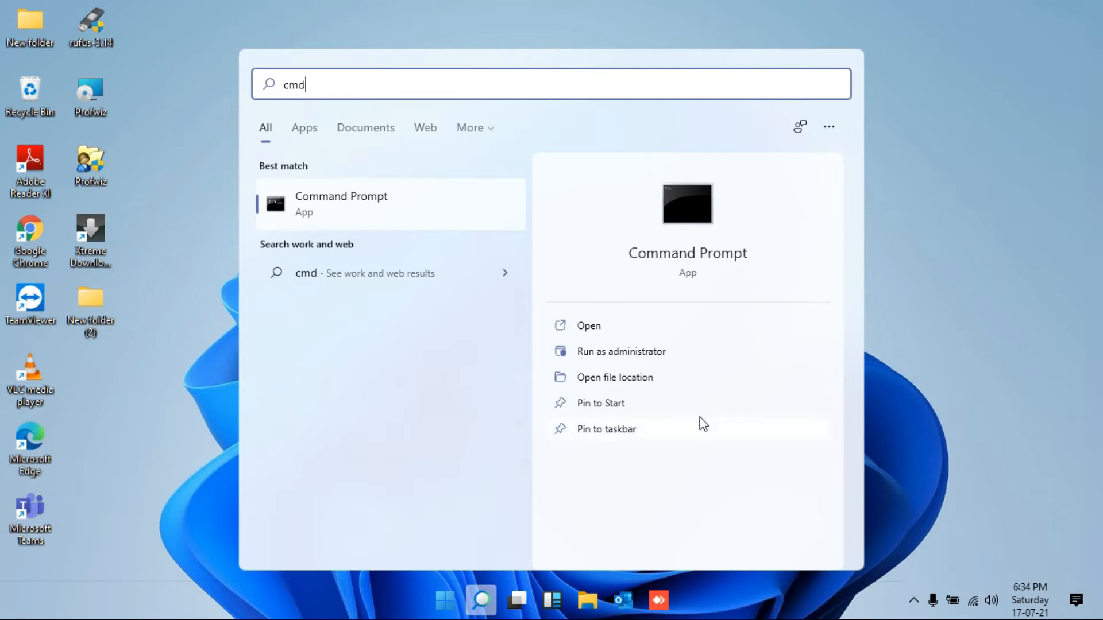
pyautogui.moveTo(622, 352)
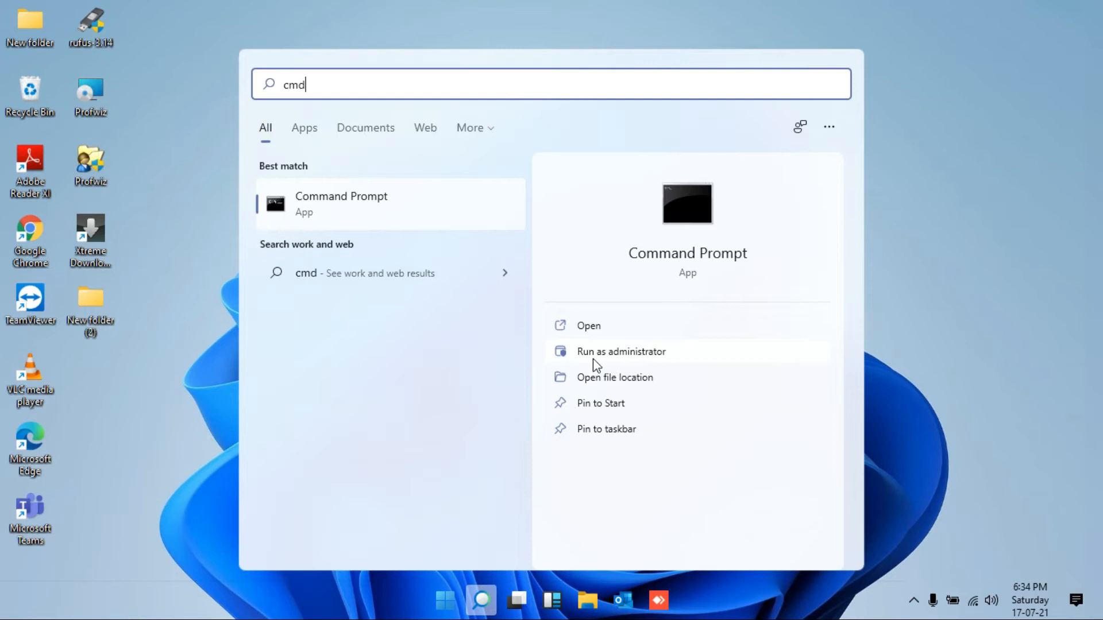
pyautogui.moveTo(607, 357)
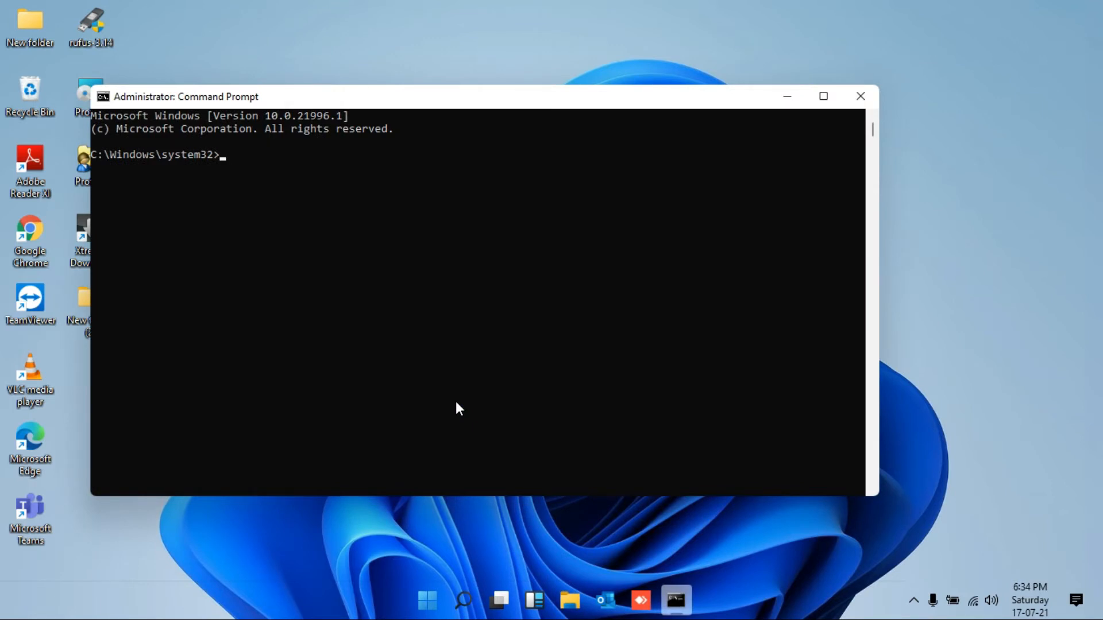
# Start DiskPart, list the disks and select Disk 1, the 1910 MB USB disk
pyautogui.write('diskpart')
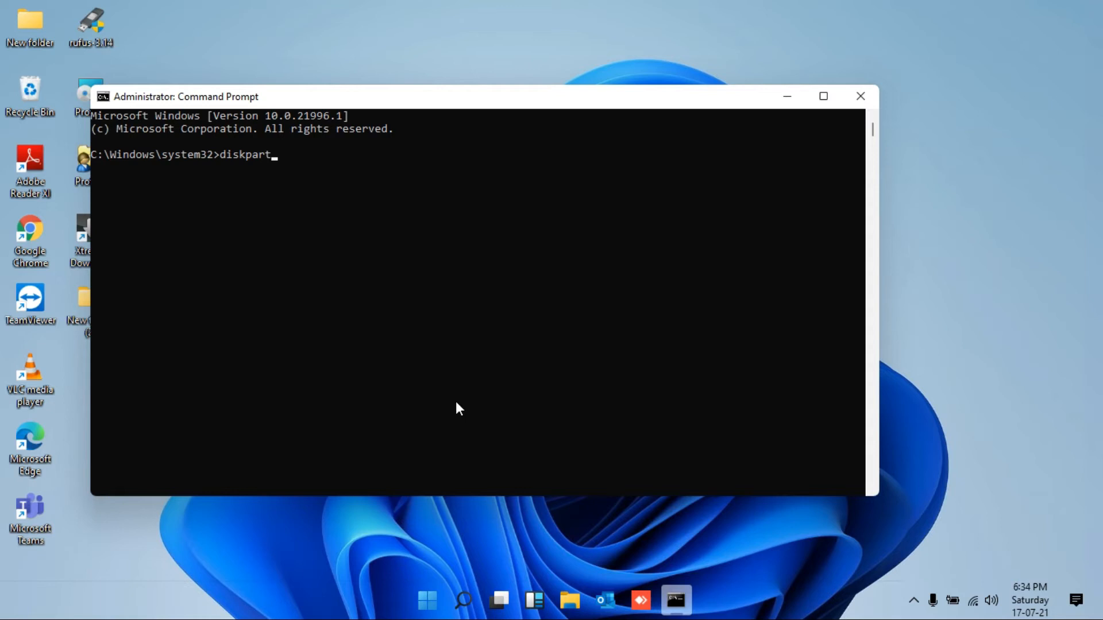
pyautogui.press('enter')
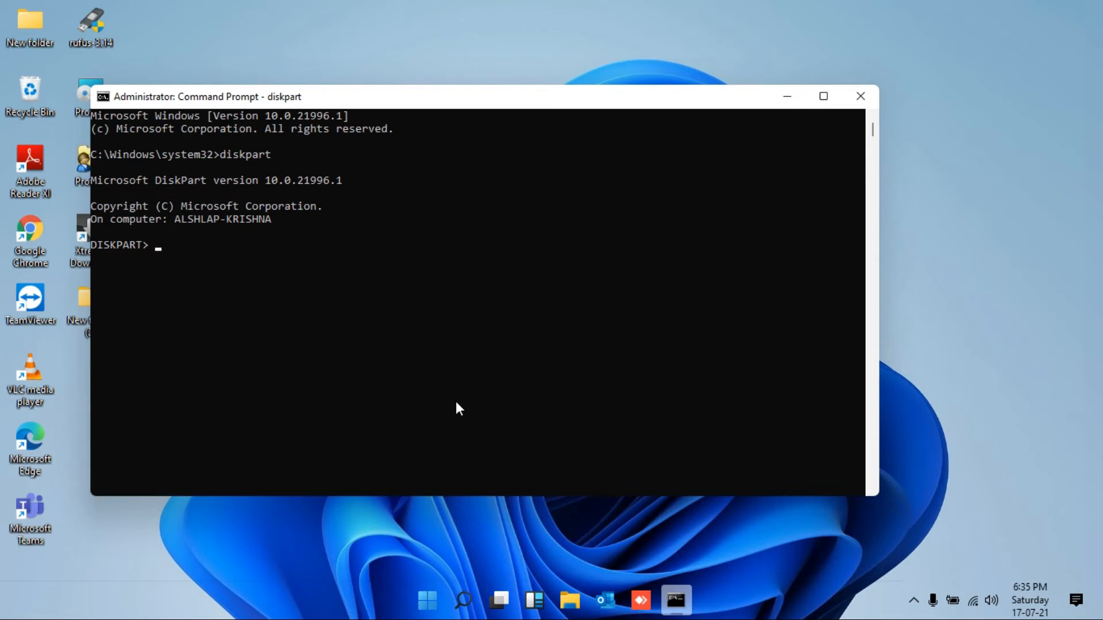
pyautogui.write('list disk')
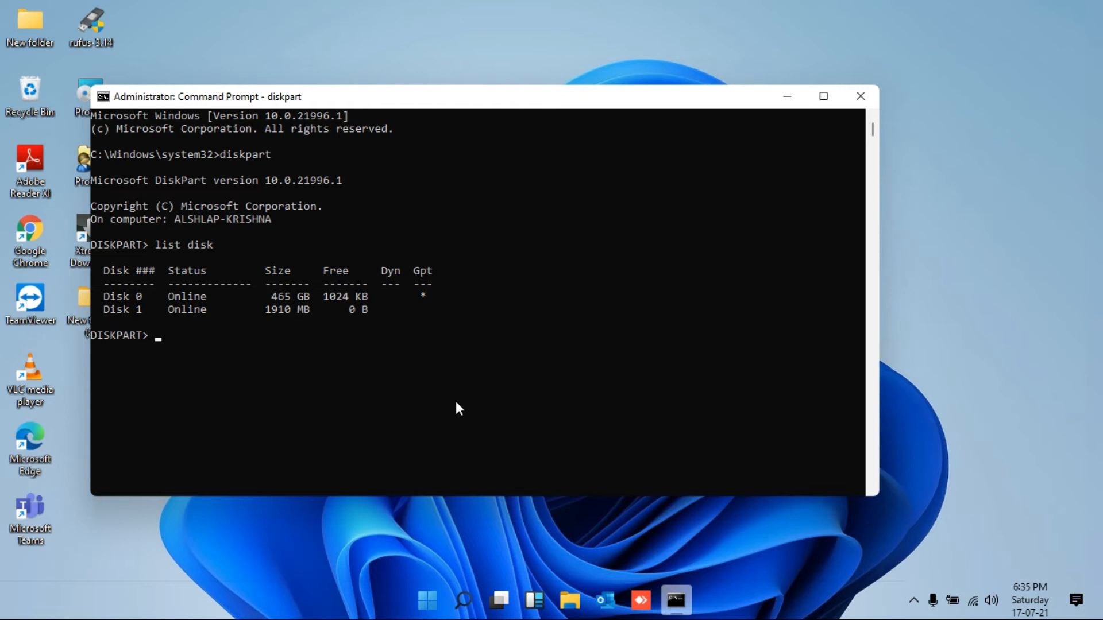
pyautogui.write('select')
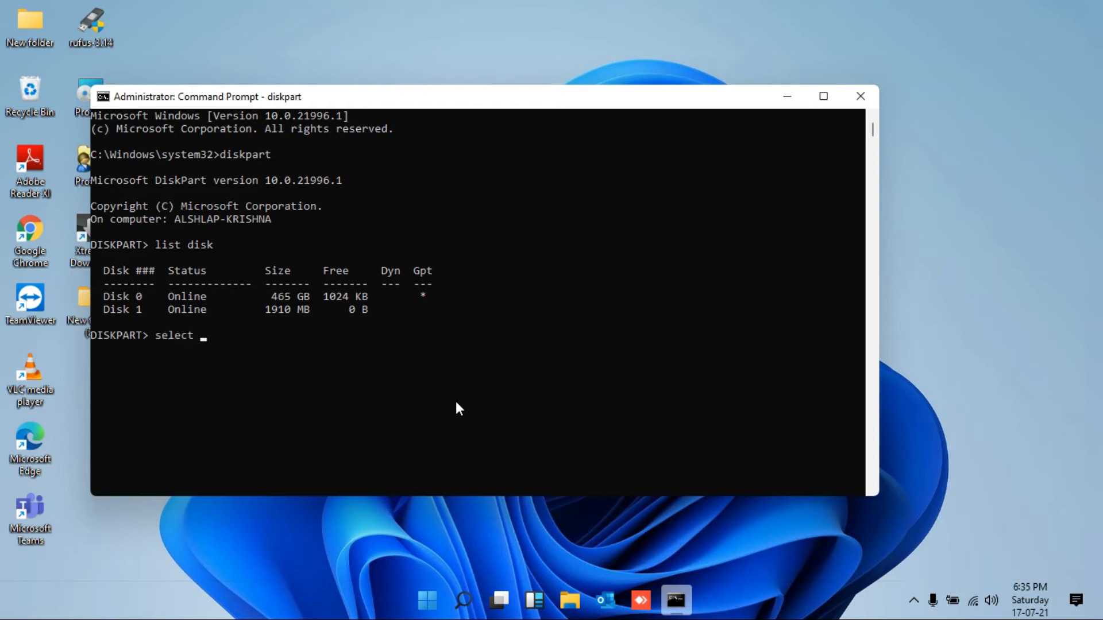
pyautogui.write('disk 1')
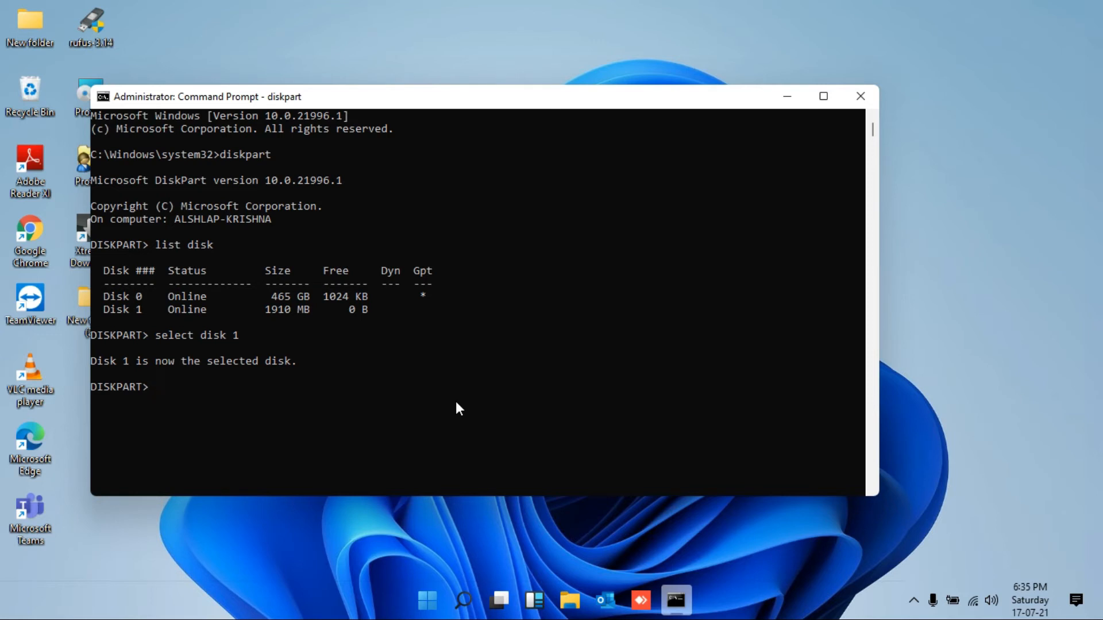
# Clear the read-only attribute on Disk 1 with 'attribute disk clear readonly'
pyautogui.write('attribute d')
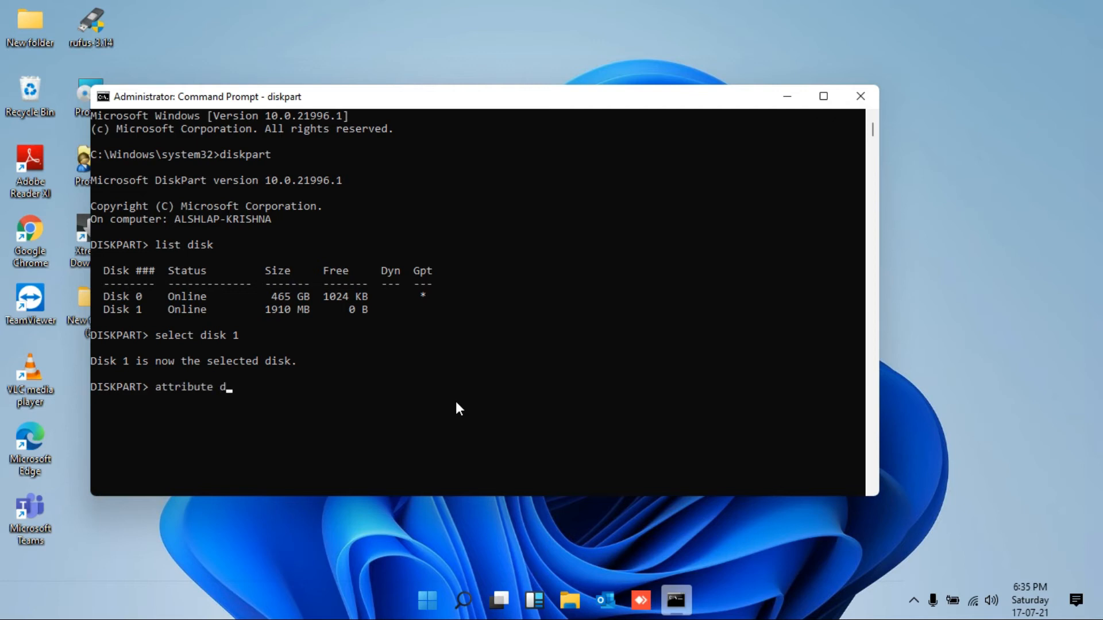
pyautogui.write('isk')
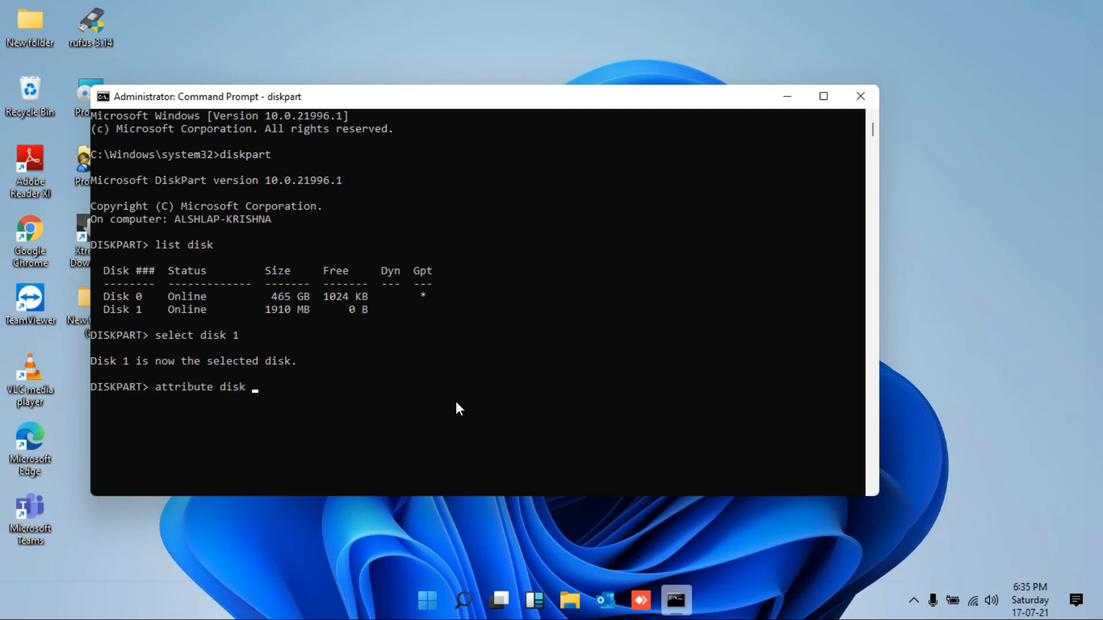
pyautogui.write('clear')
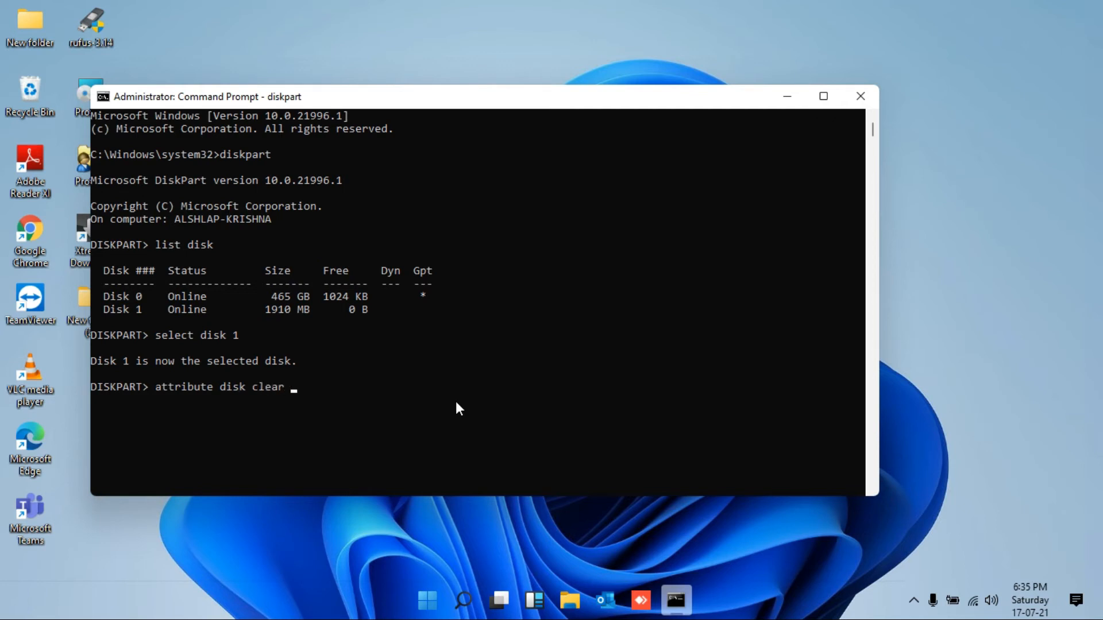
pyautogui.write('read')
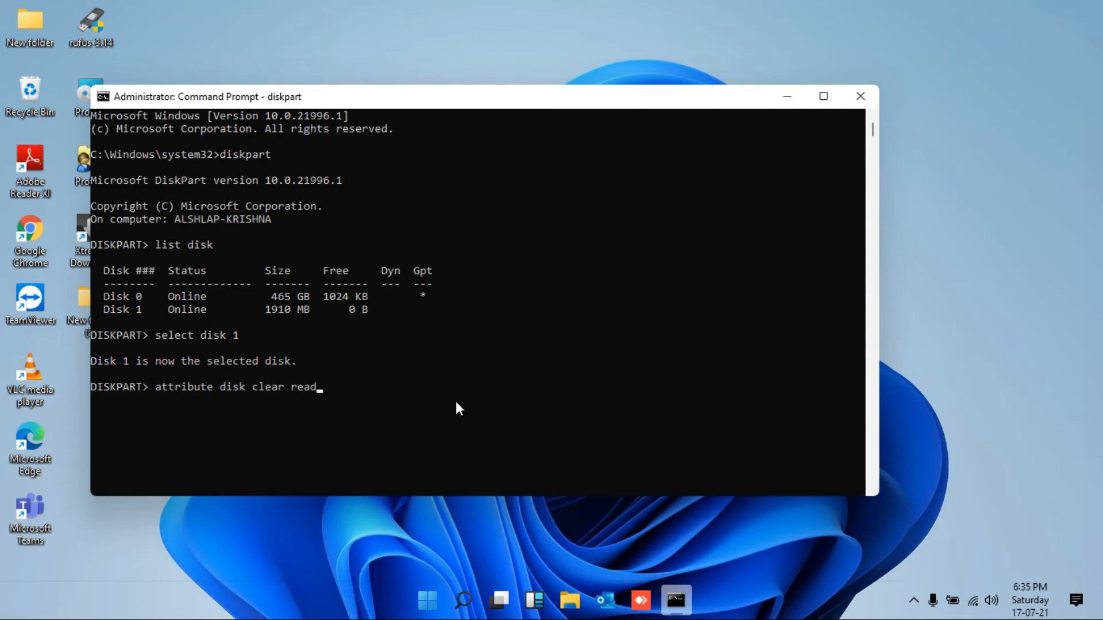
pyautogui.write('only')
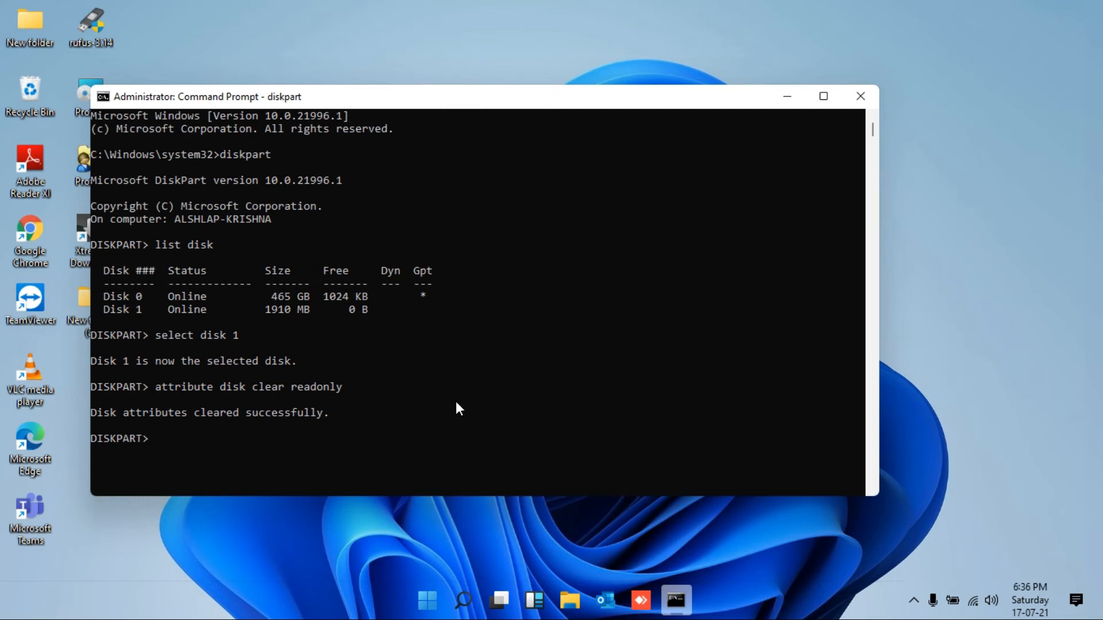
# Exit DiskPart and close the Command Prompt window
pyautogui.write('exit')
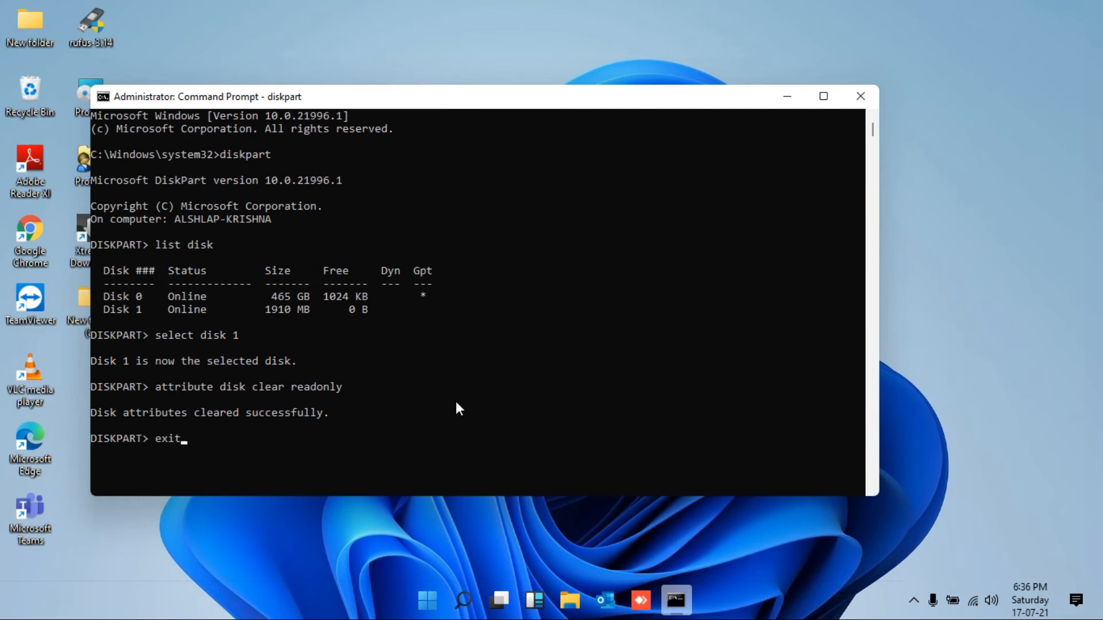
pyautogui.press('enter')
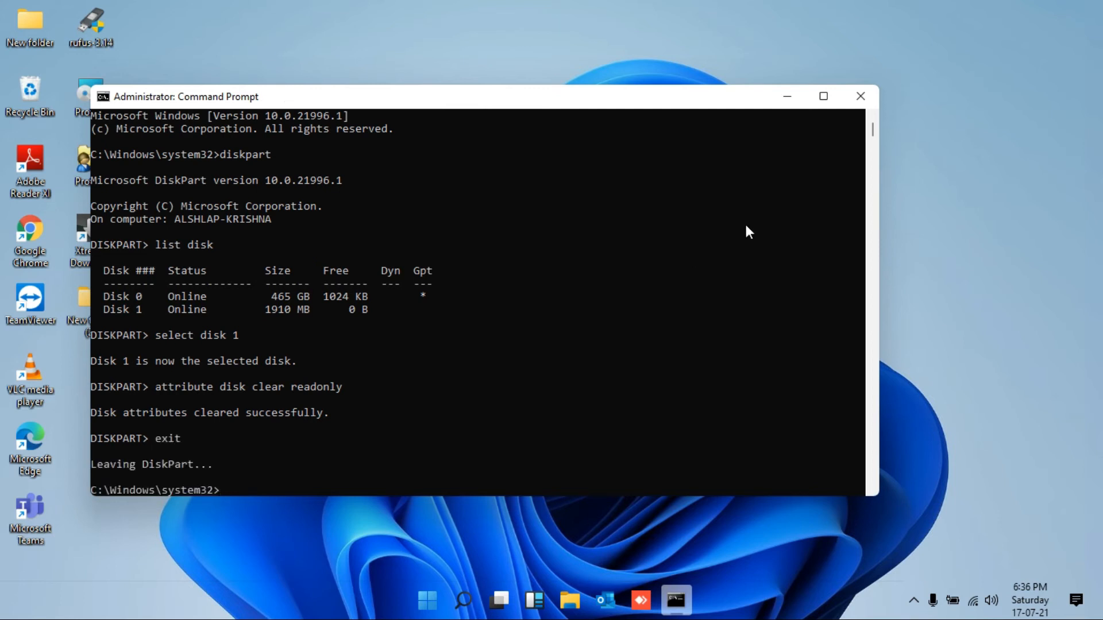
pyautogui.click(859, 96)
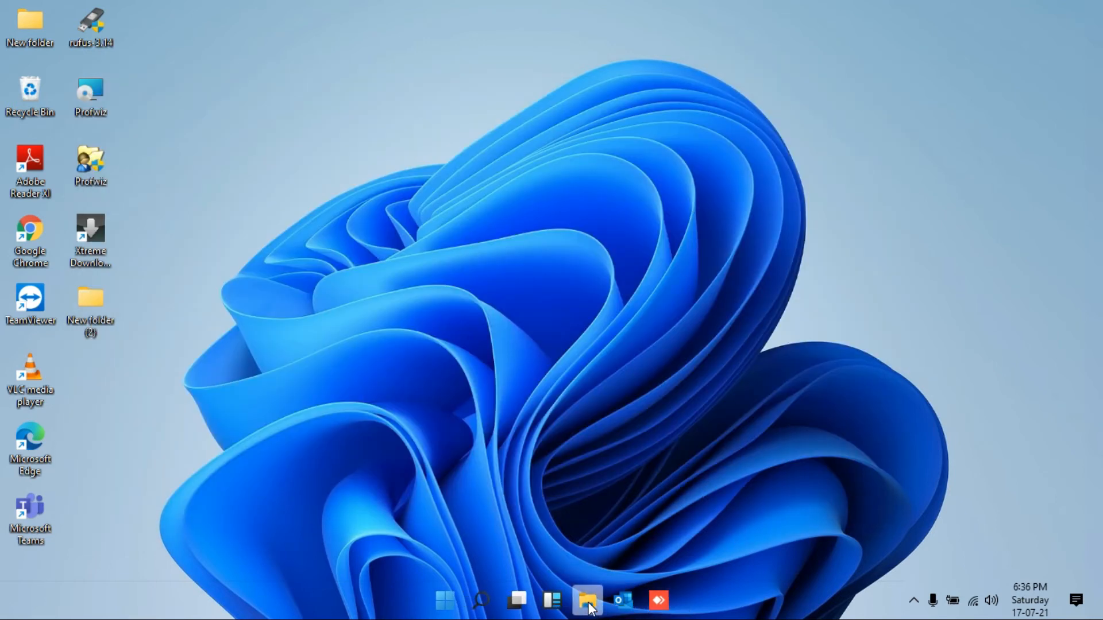
# Reopen the NAMASTEY-IT (E:) drive and bring up options for New folder (2) on the desktop
pyautogui.click(587, 600)
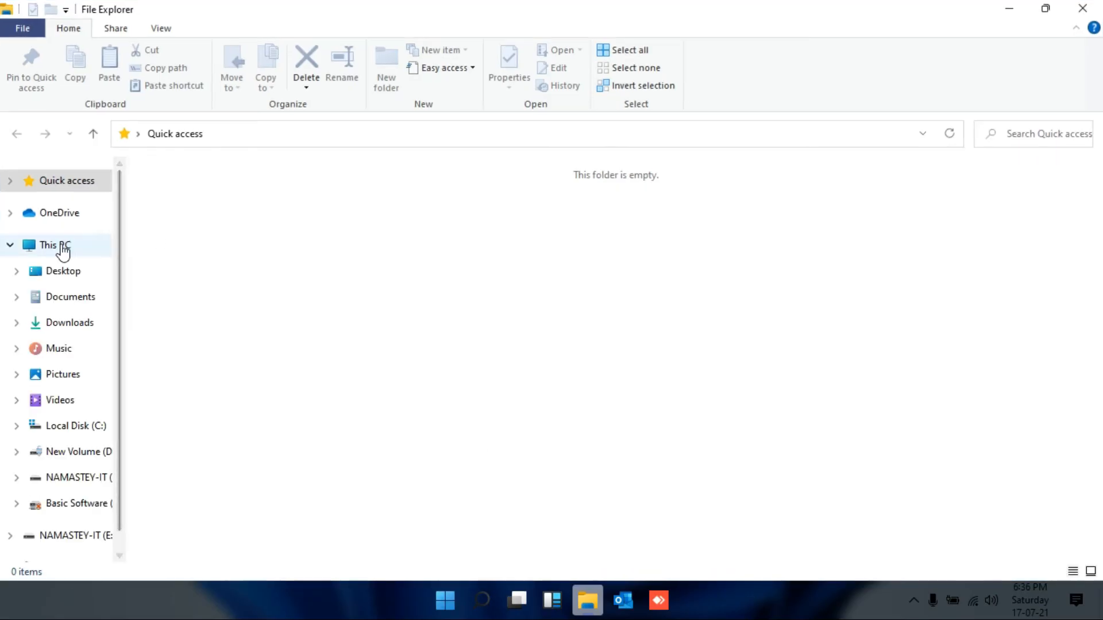
pyautogui.click(79, 477)
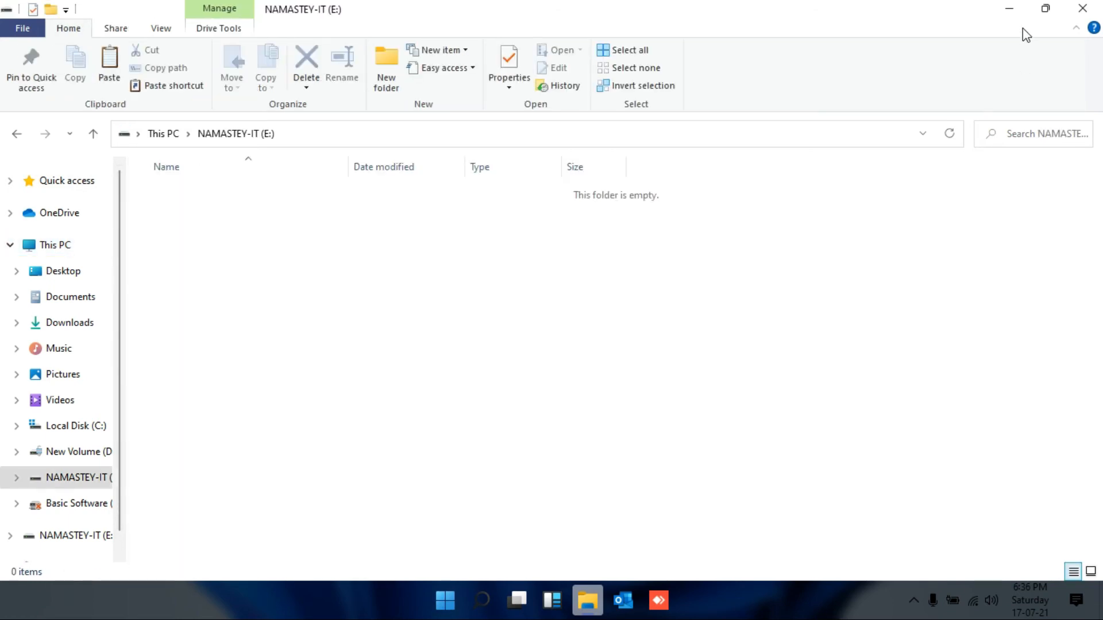
pyautogui.click(1044, 8)
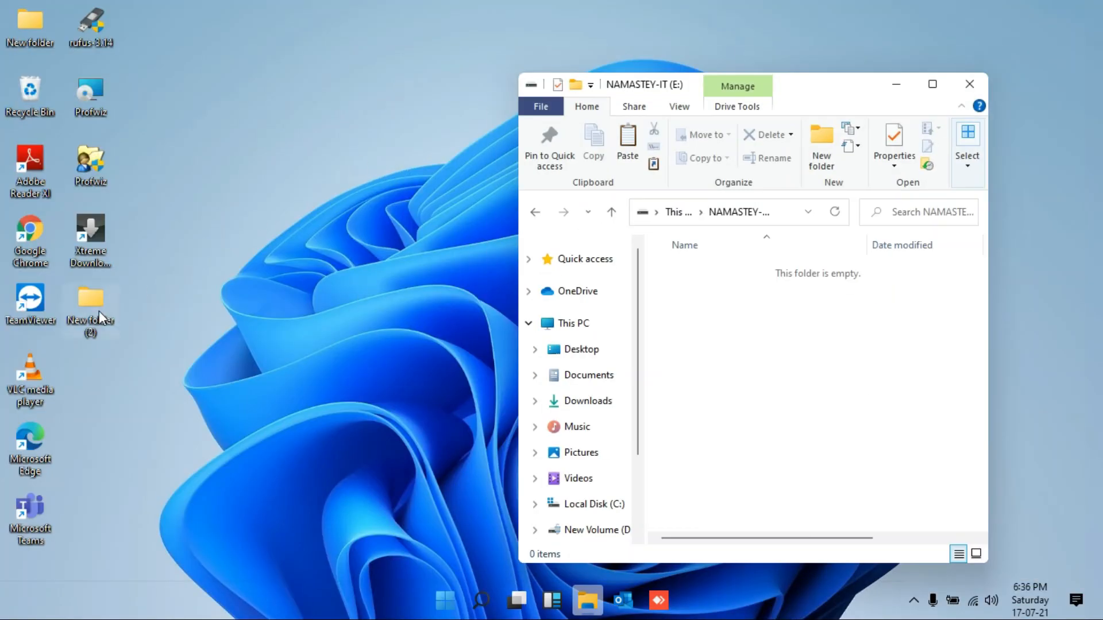
pyautogui.rightClick(90, 299)
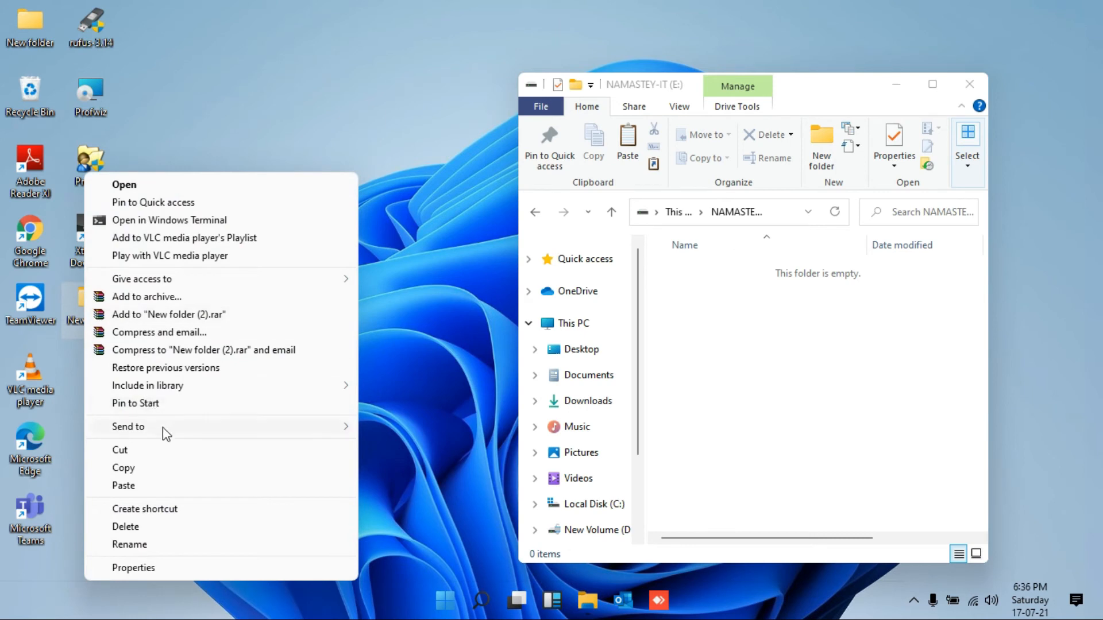
pyautogui.moveTo(130, 474)
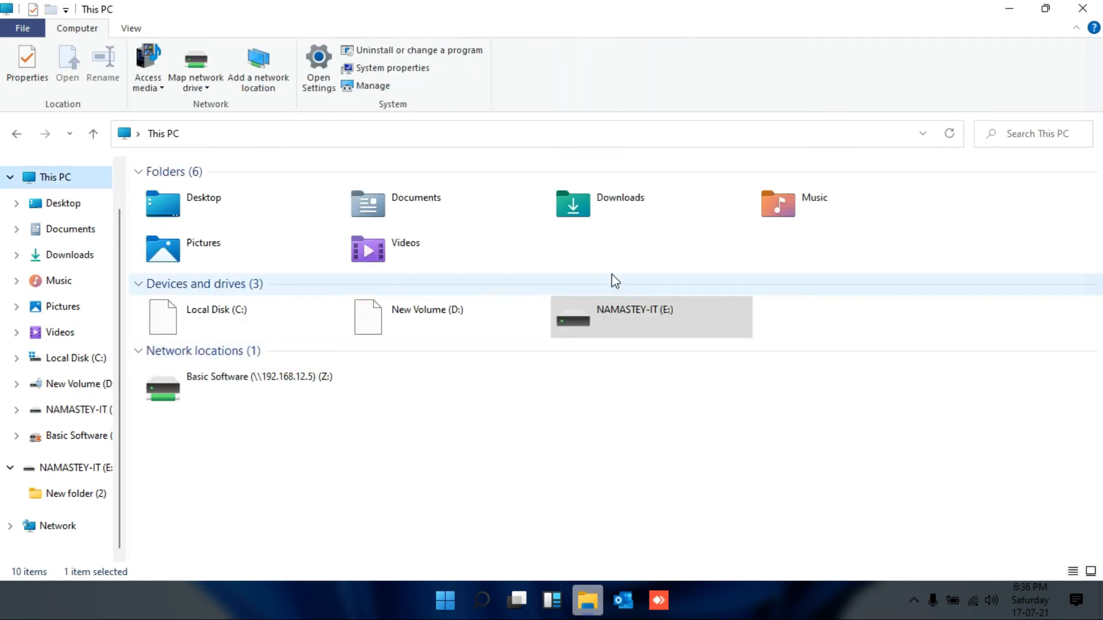
# Quick-format NAMASTEY-IT (E:) with FAT and acknowledge the Format Complete message
pyautogui.rightClick(633, 317)
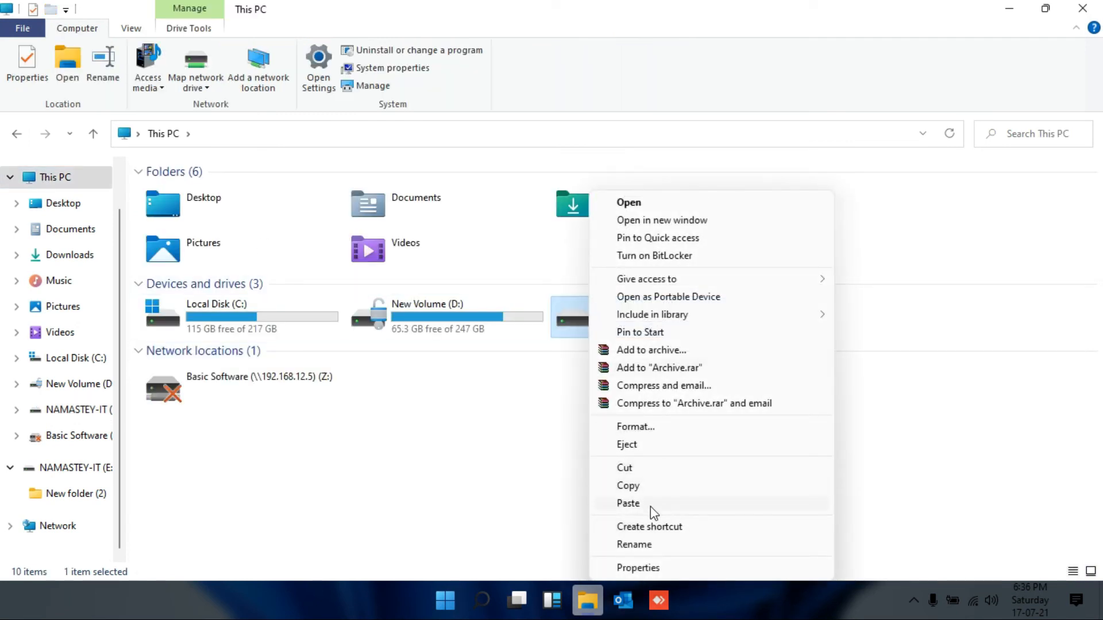
pyautogui.click(635, 426)
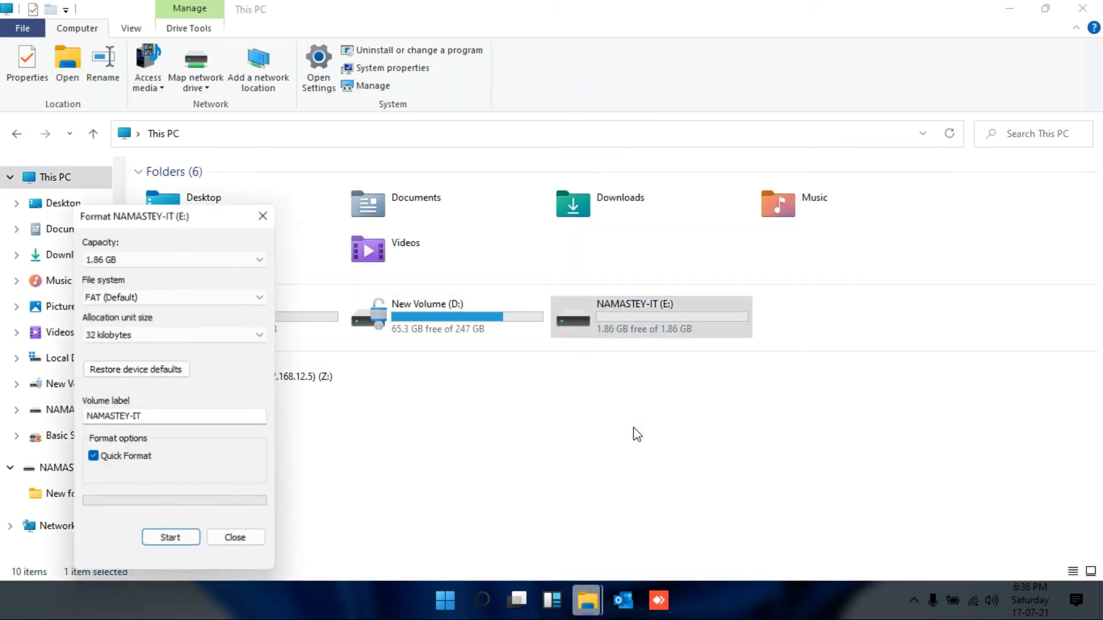
pyautogui.click(170, 537)
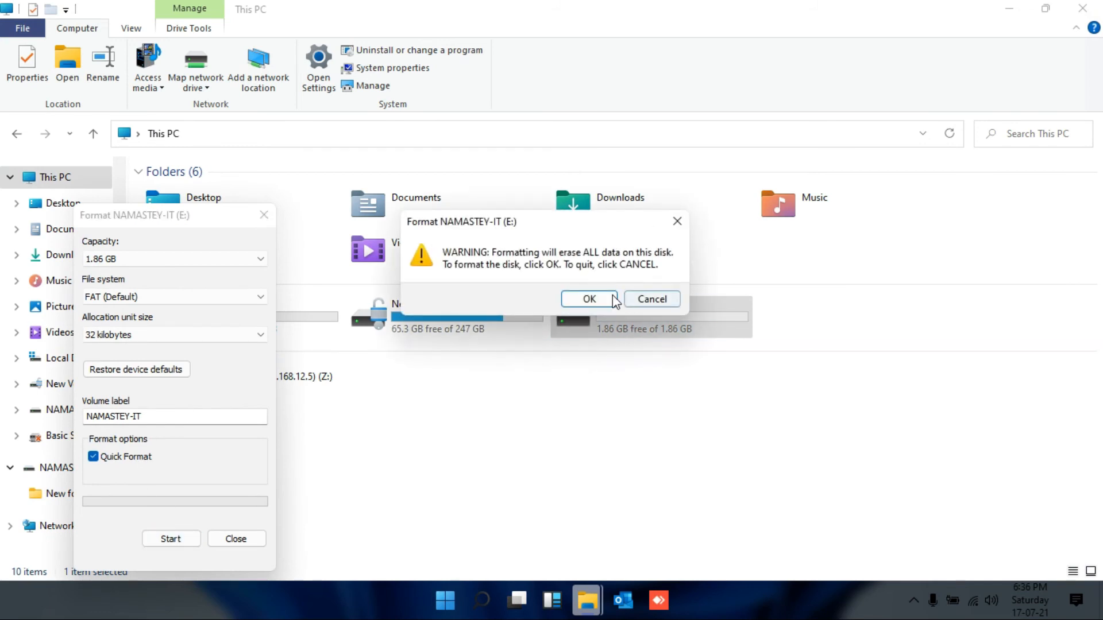
pyautogui.click(589, 299)
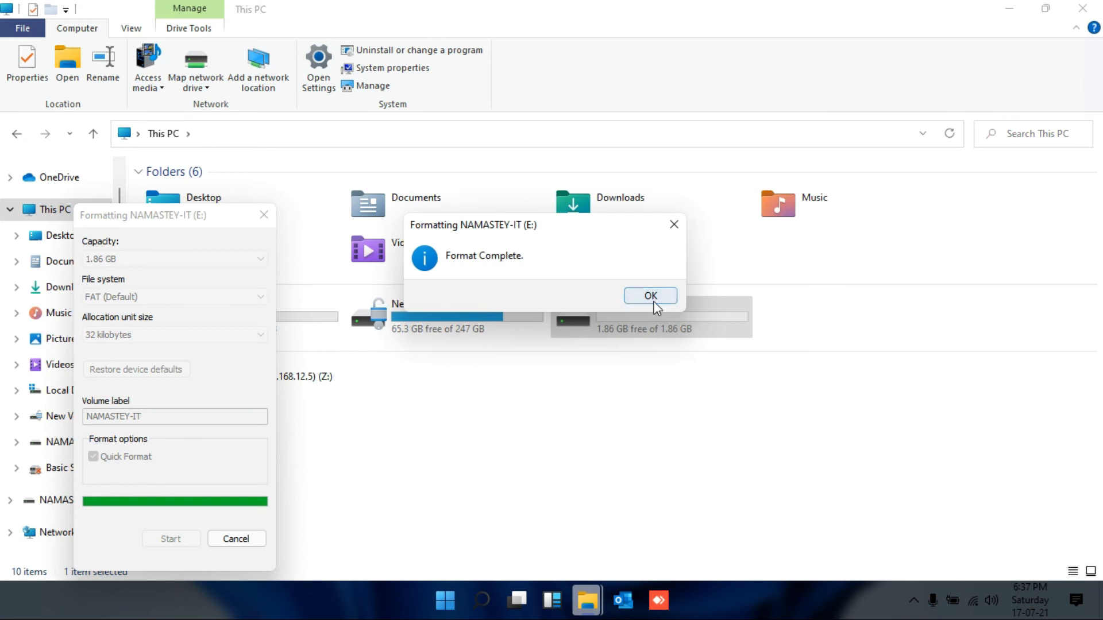
pyautogui.click(649, 295)
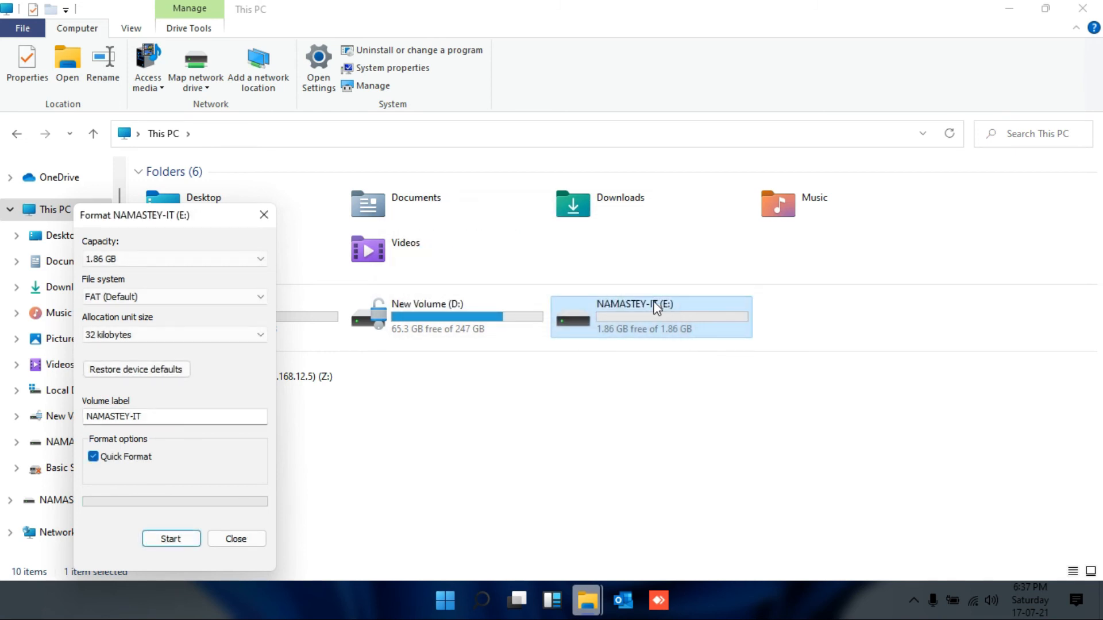